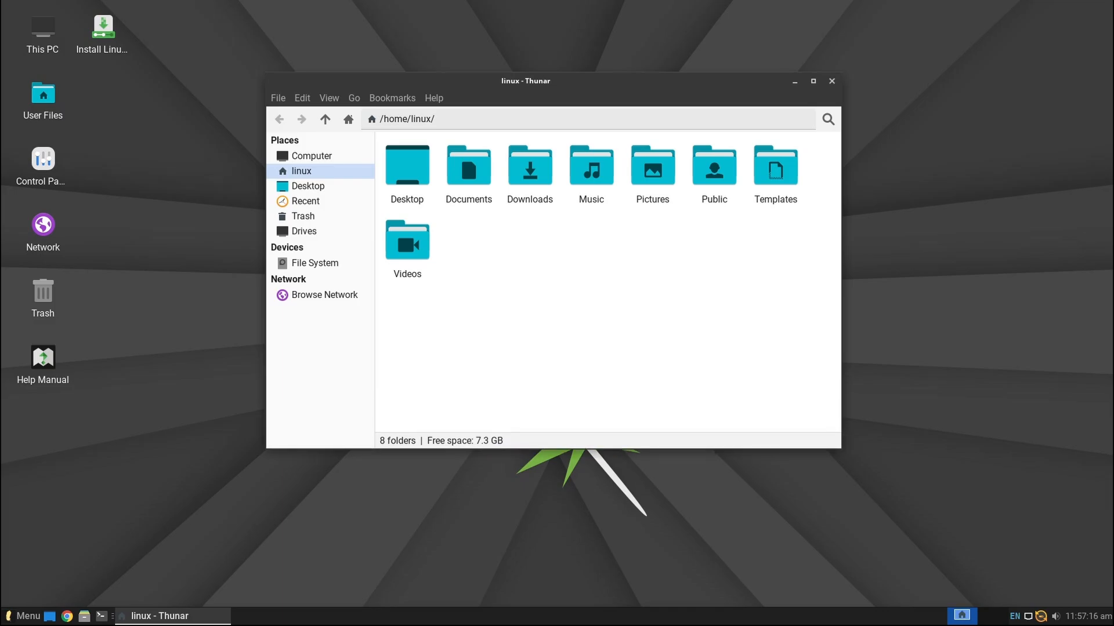
- View Thunar's About details showing version 4.18.8, then close the file manager
click(433, 98)
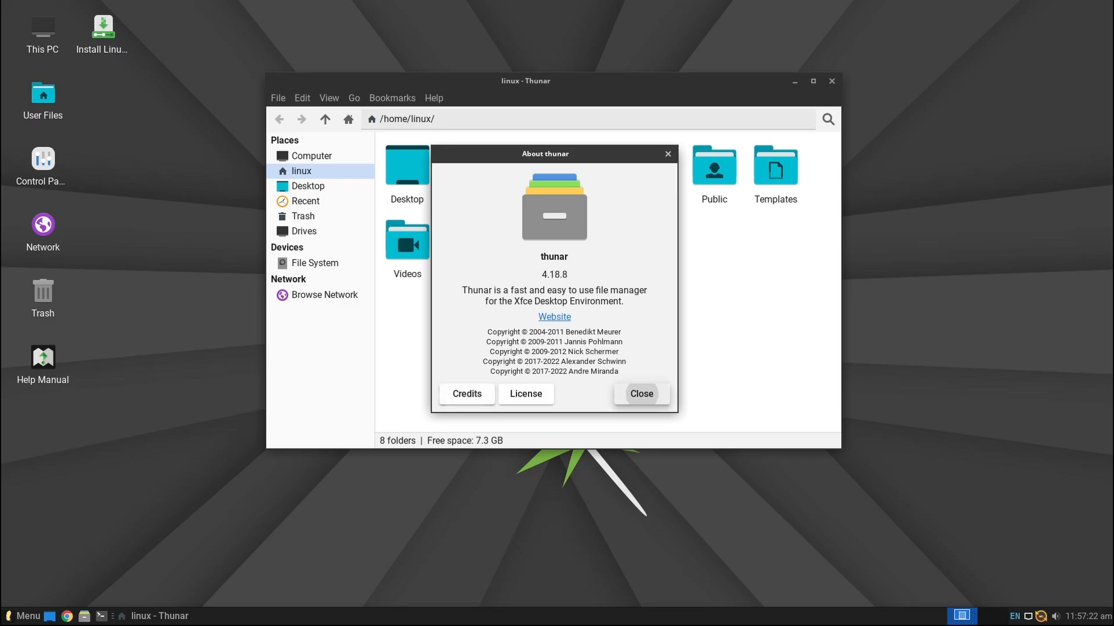
click(639, 394)
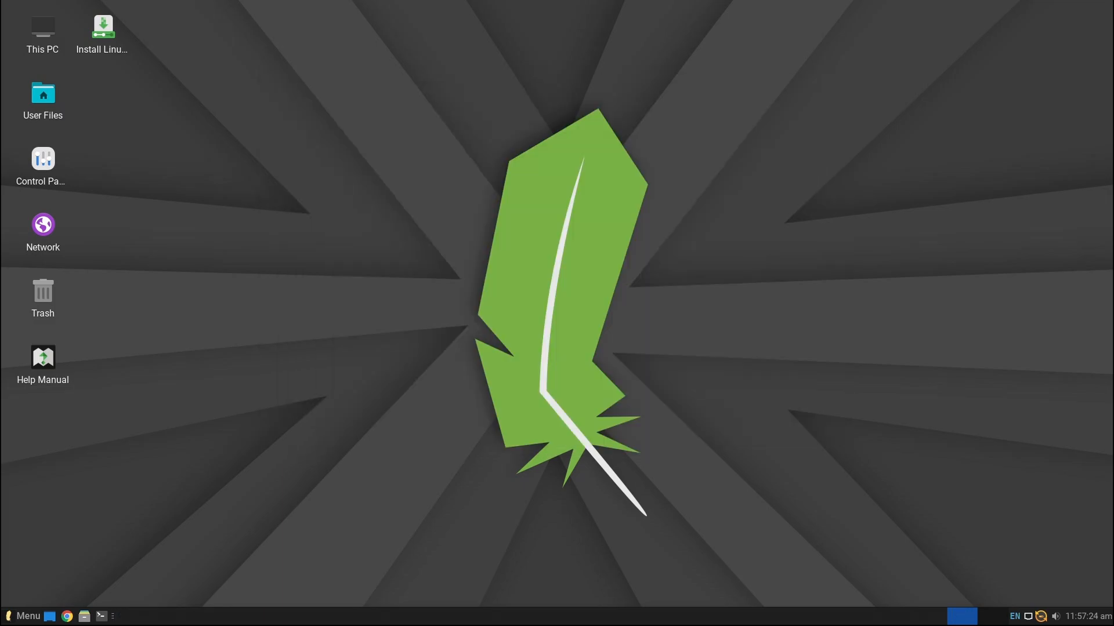
- Open the Whisker Menu's All Applications list and scroll past F to the H–L entries
click(24, 617)
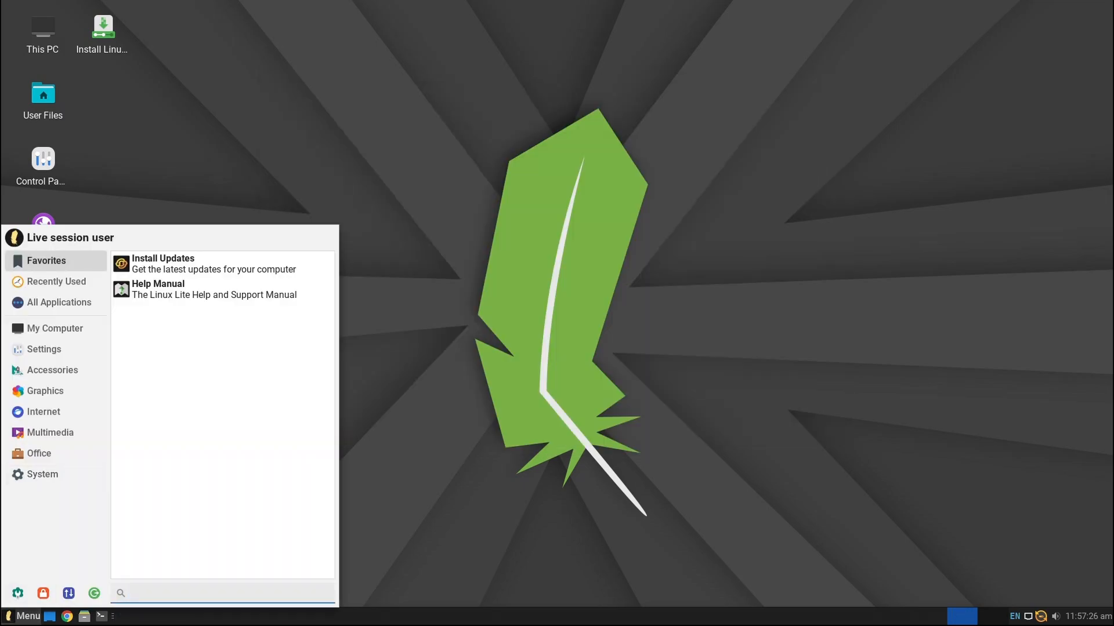
click(59, 303)
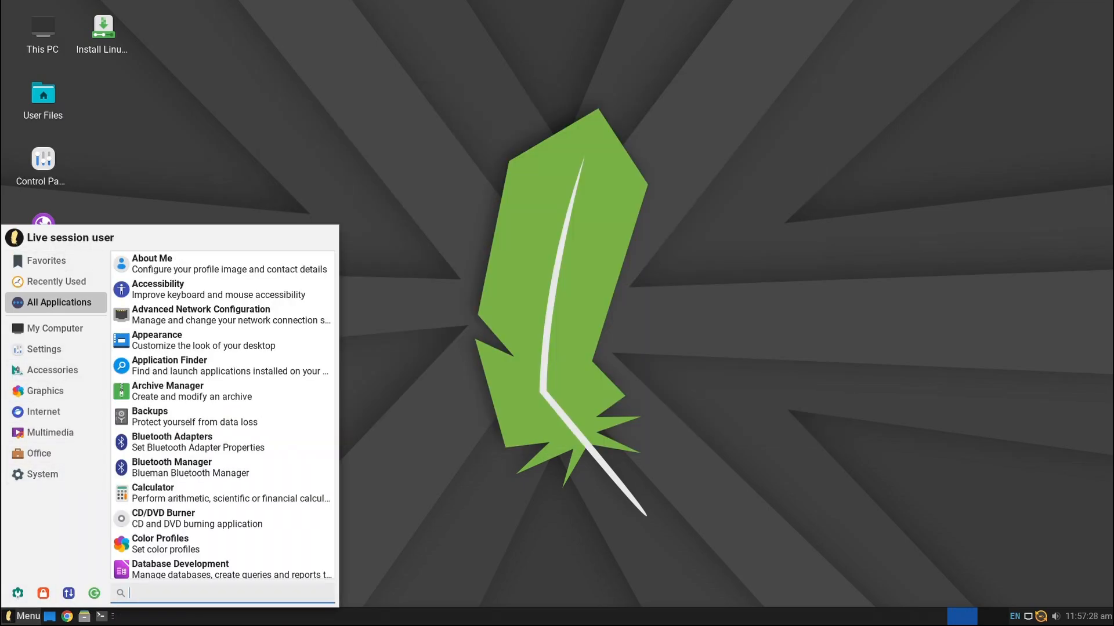
scroll(down, 3)
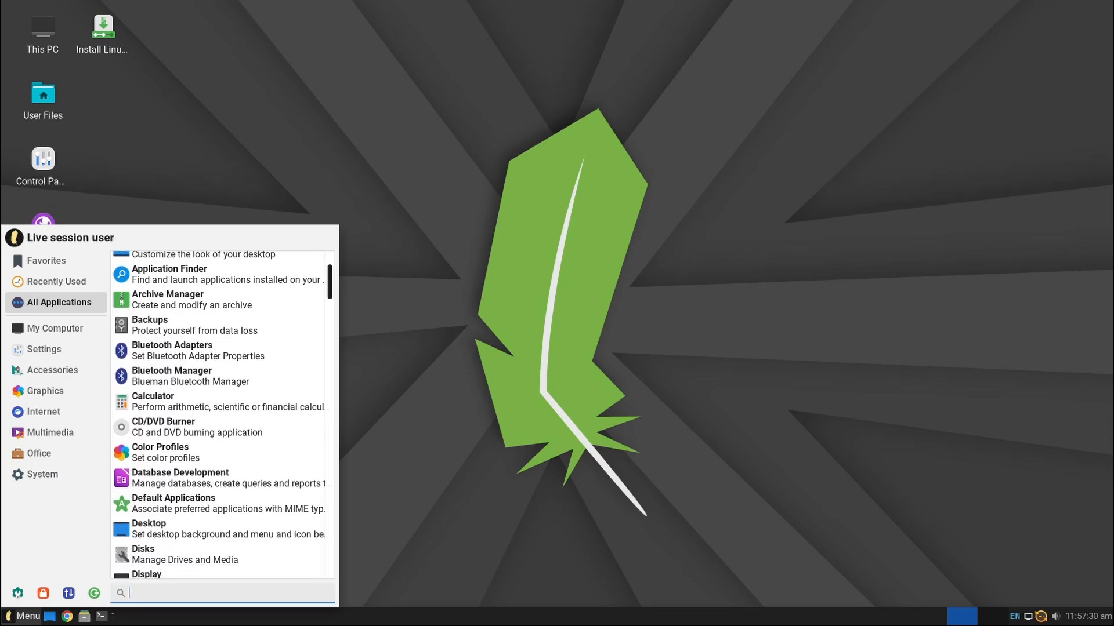
scroll(down, 3)
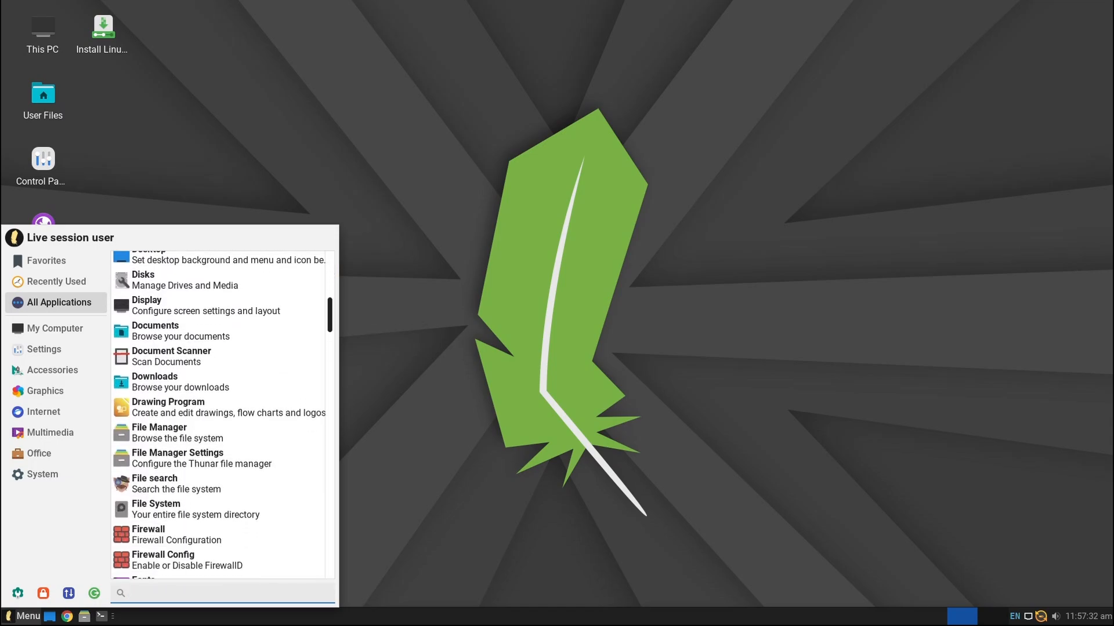
scroll(down, 3)
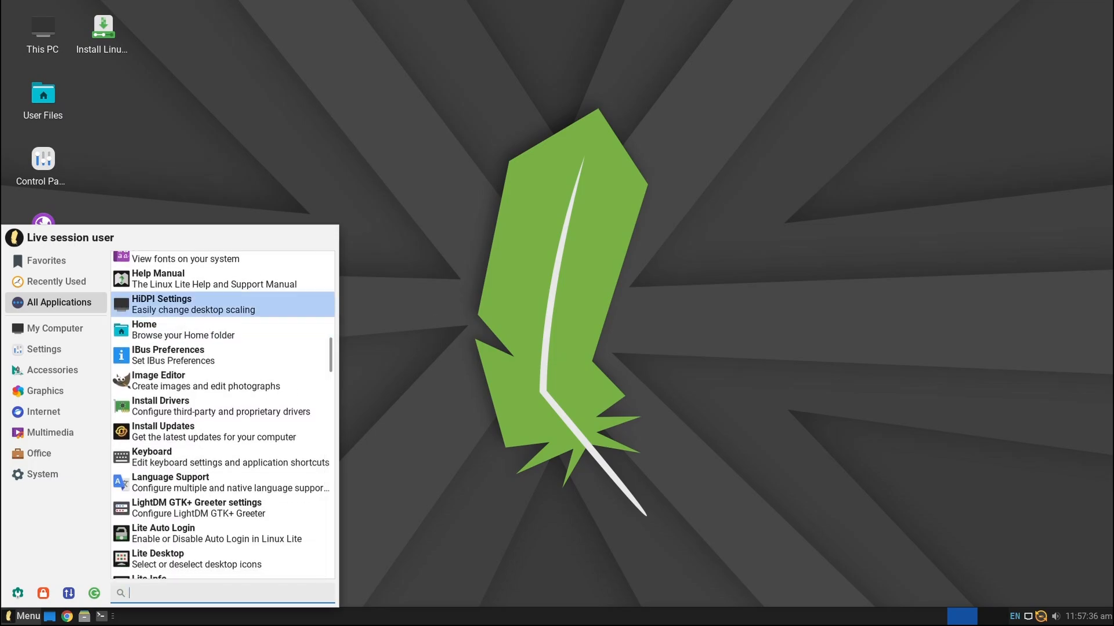
- Launch HiDPI Settings, acknowledge the 96 DPI notice, view scaling factors, then close it
click(161, 304)
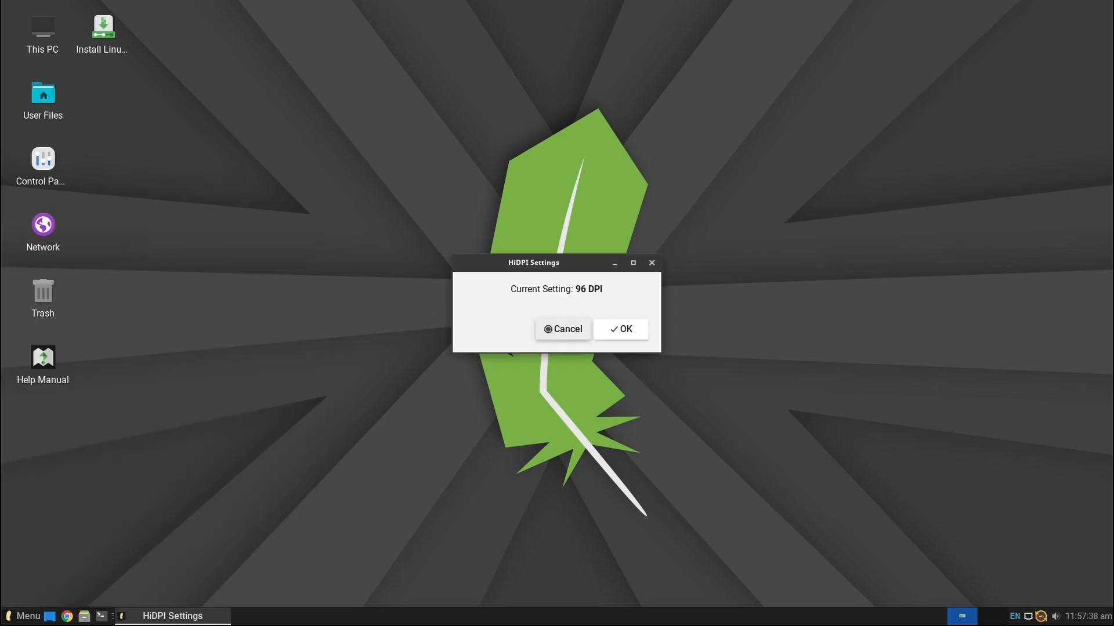
click(620, 329)
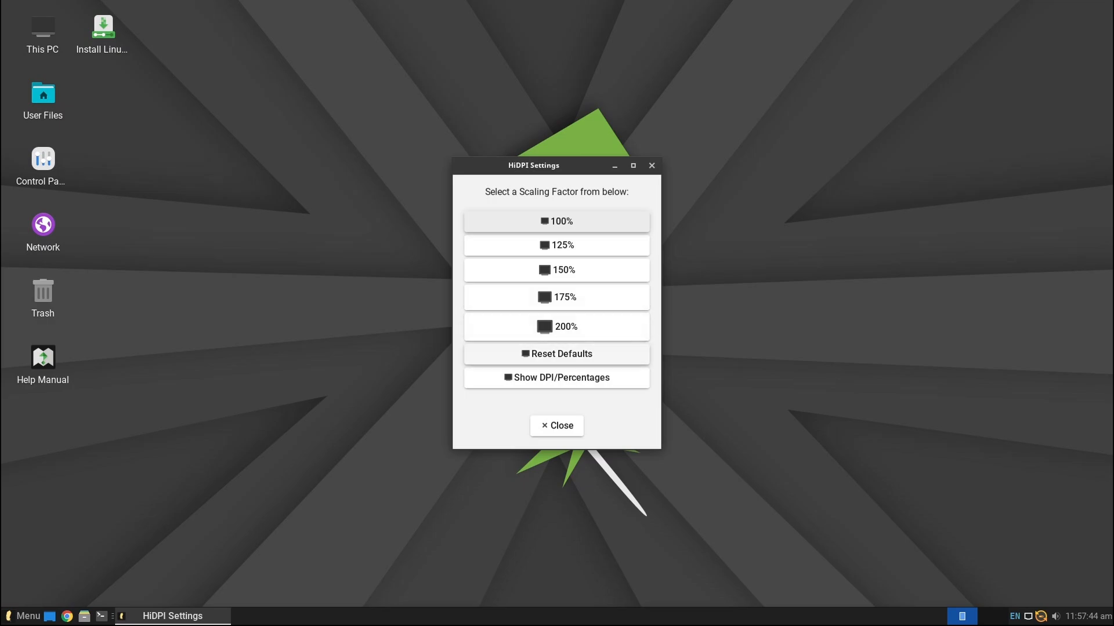
click(556, 425)
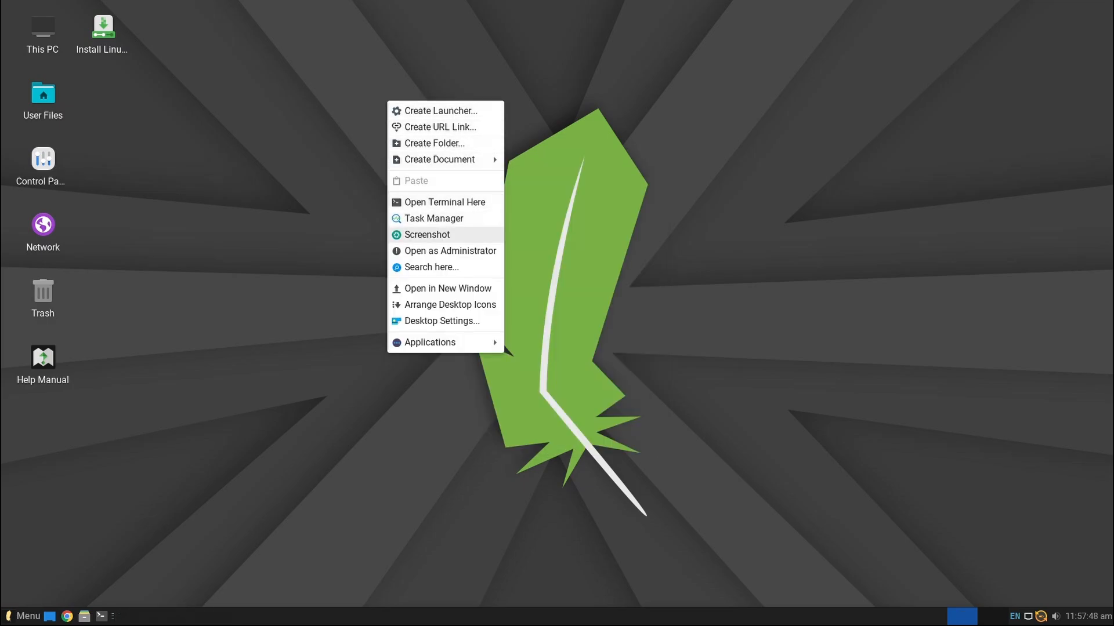
click(441, 321)
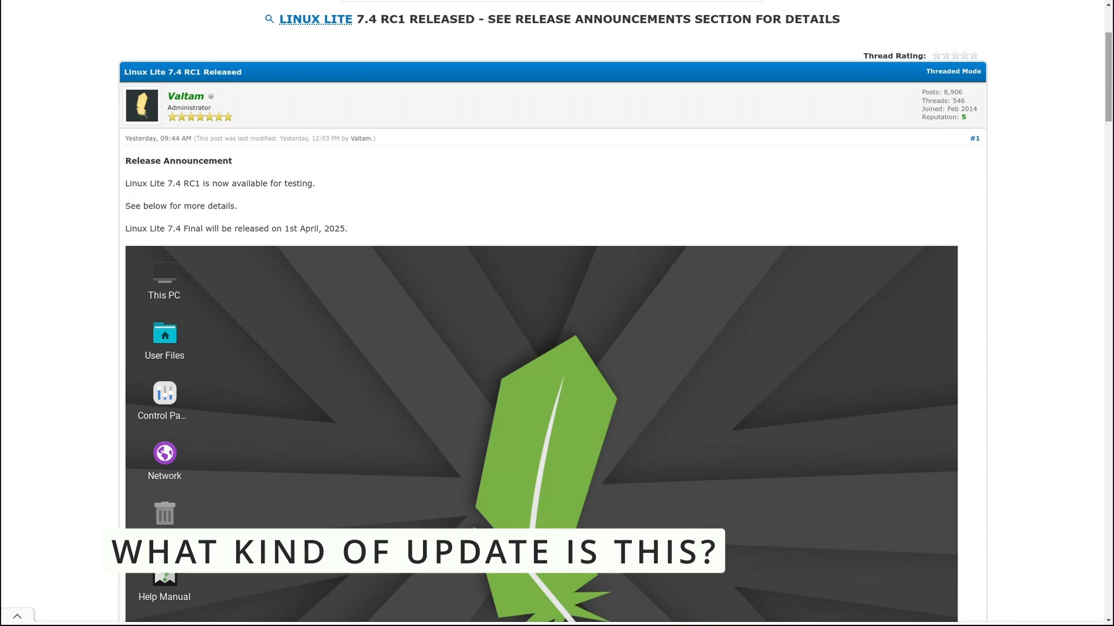
- Scroll the 7.4 RC1 announcement to its Changes, Whisker Menu and Lite Upgrade notes
scroll(down, 3)
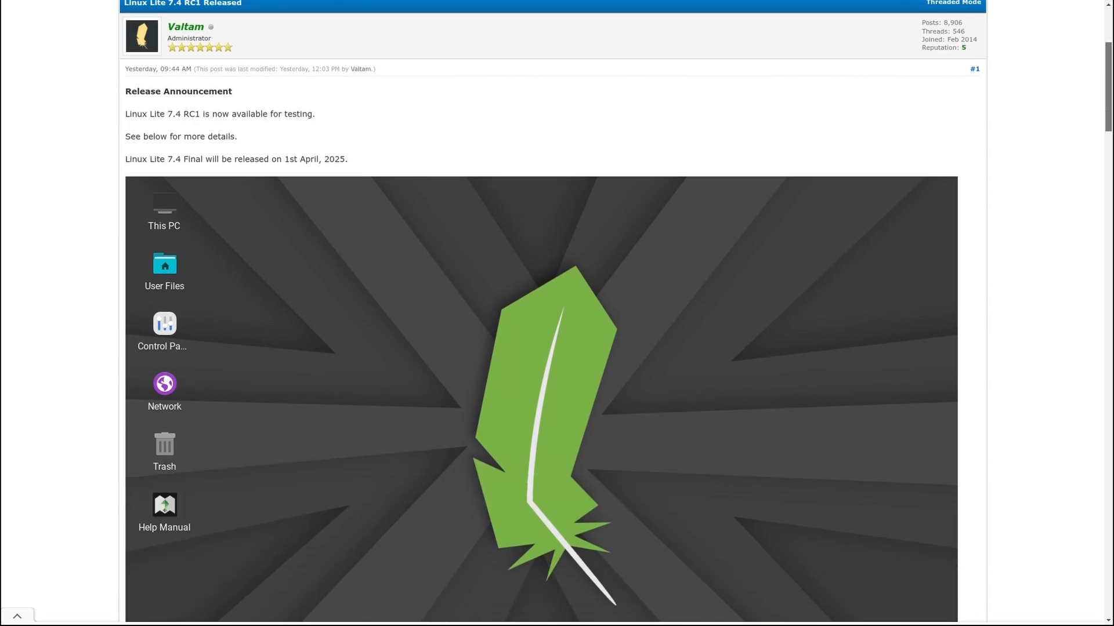
scroll(down, 3)
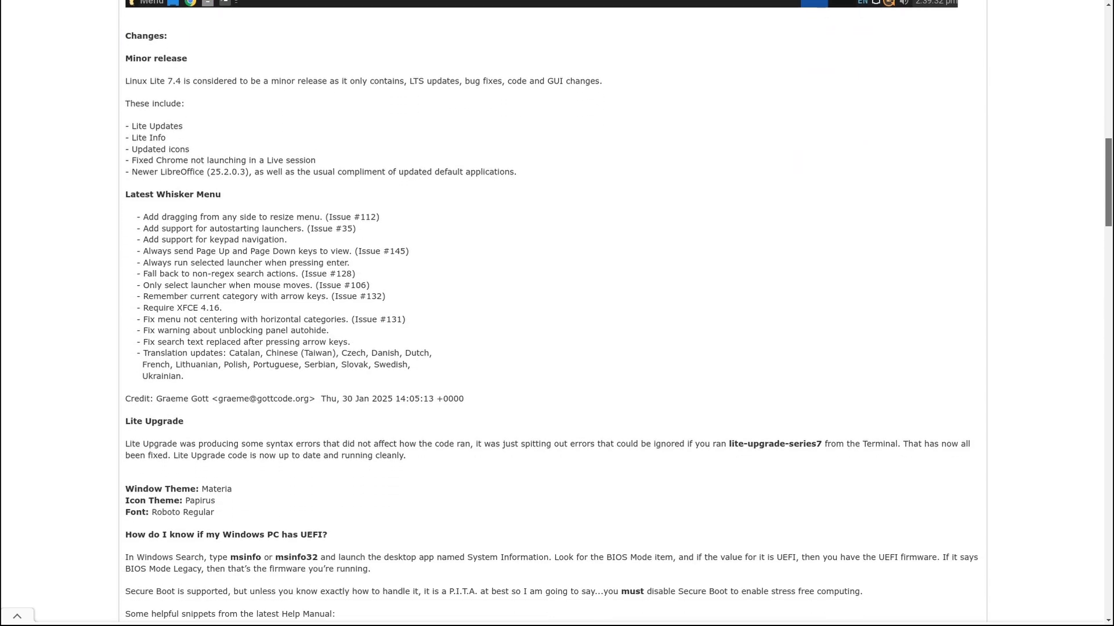
scroll(down, 3)
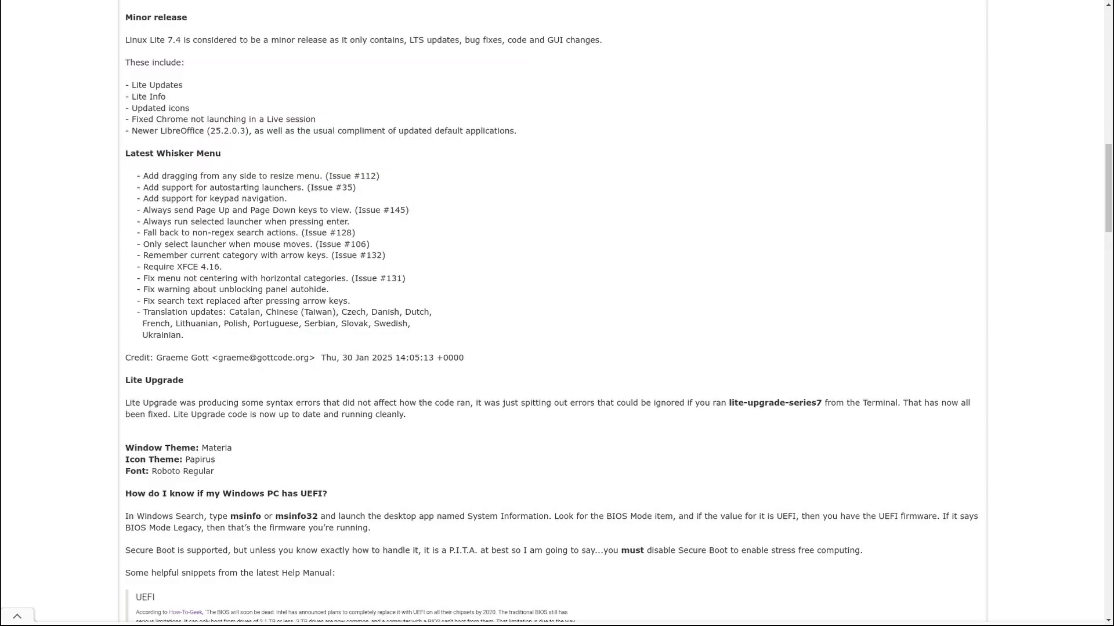
scroll(down, 3)
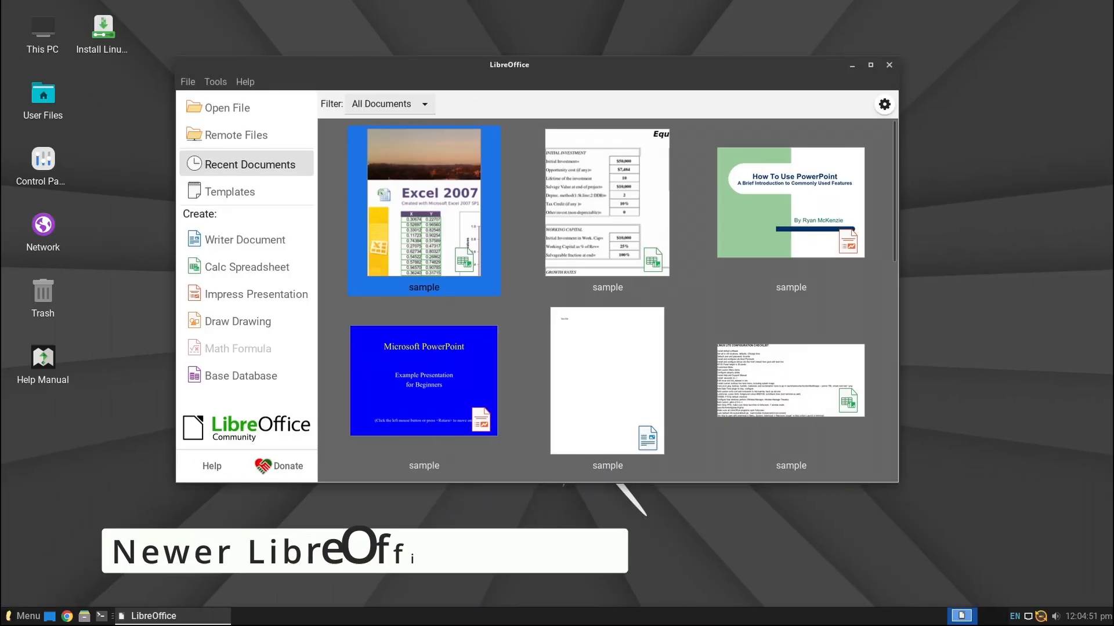
text(Version)
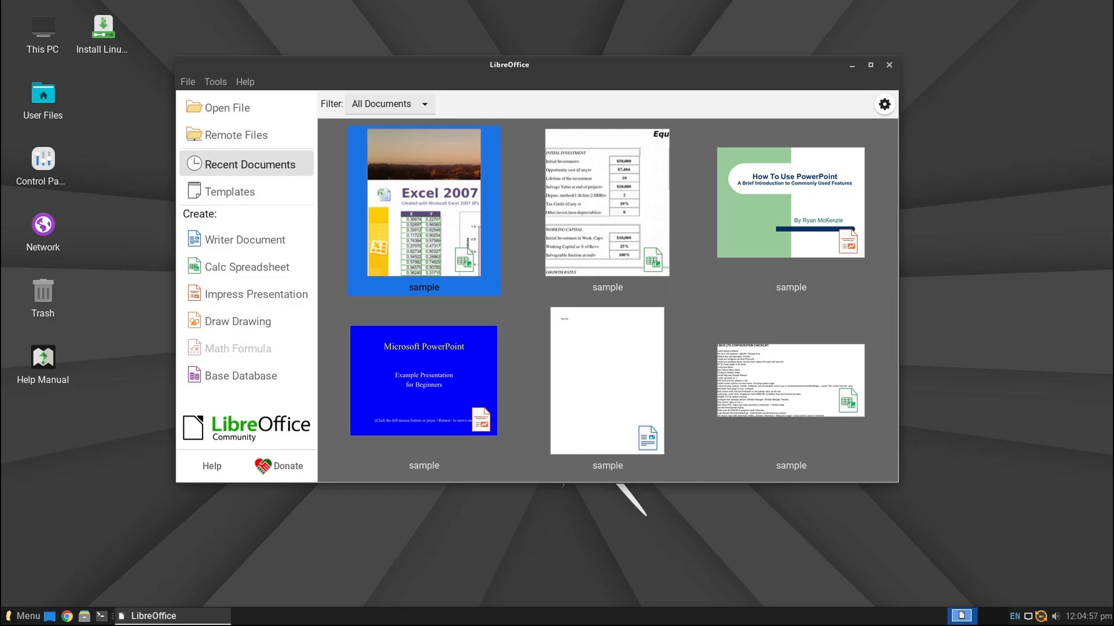
click(889, 64)
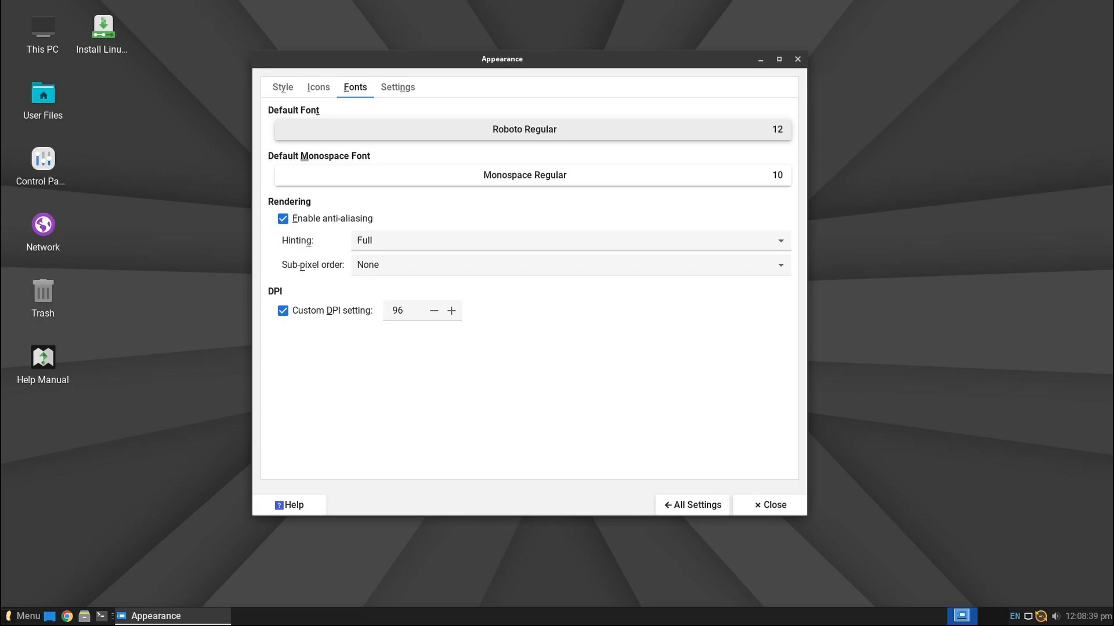
- Open the Whisker Menu from the panel while reviewing Appearance font settings
click(23, 616)
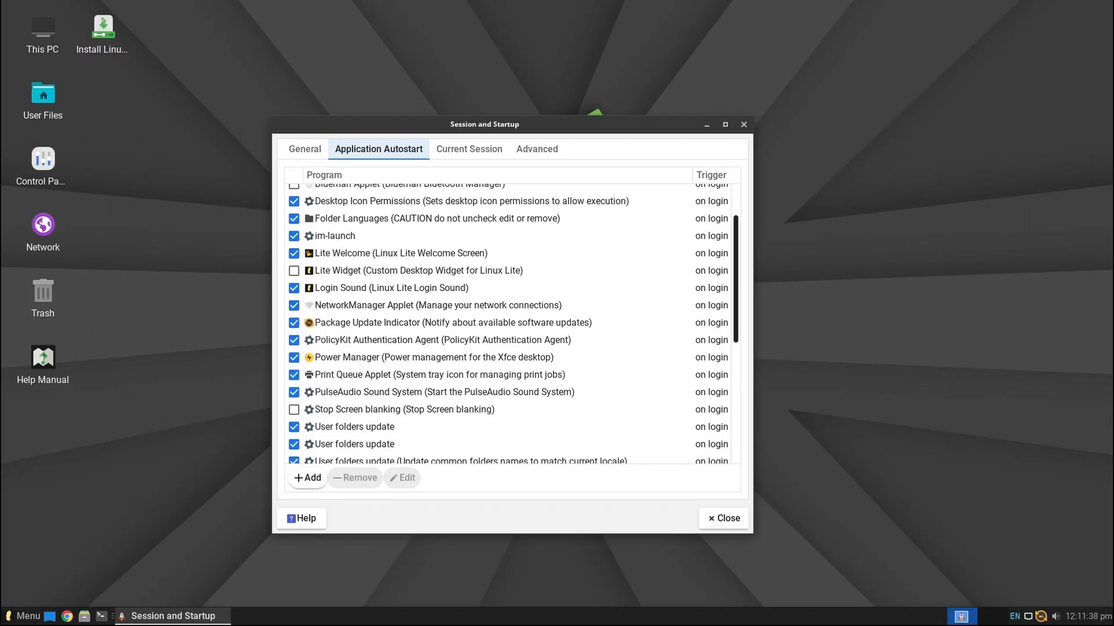
- Scroll through the Application Autostart entries in Session and Startup
scroll(down, 3)
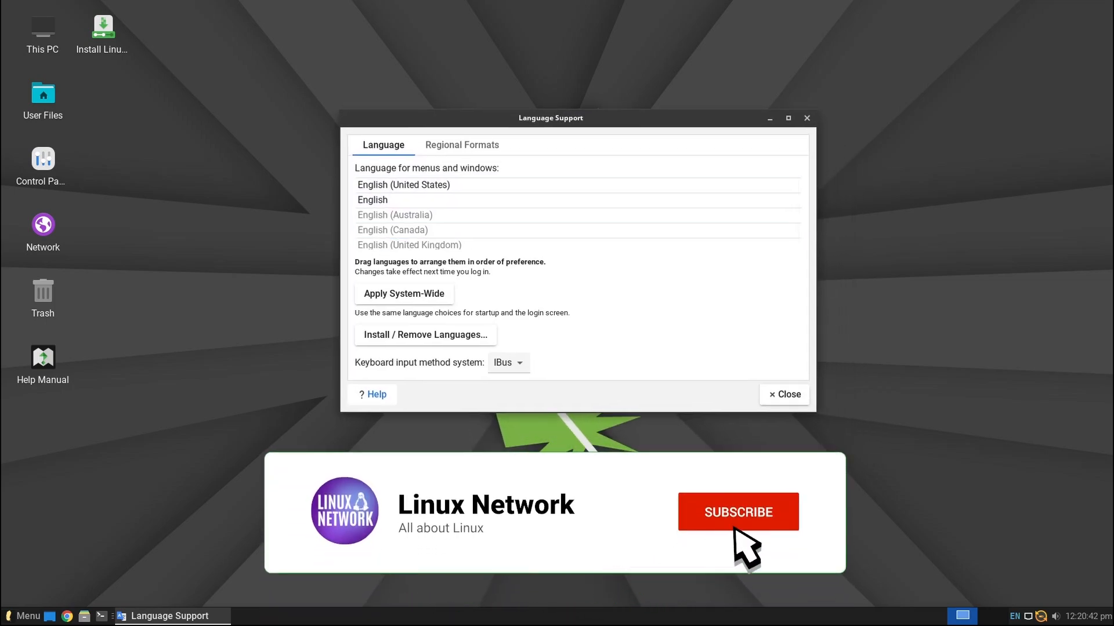
- Operate the Language Support window showing English (United States) and the IBus input method
click(737, 512)
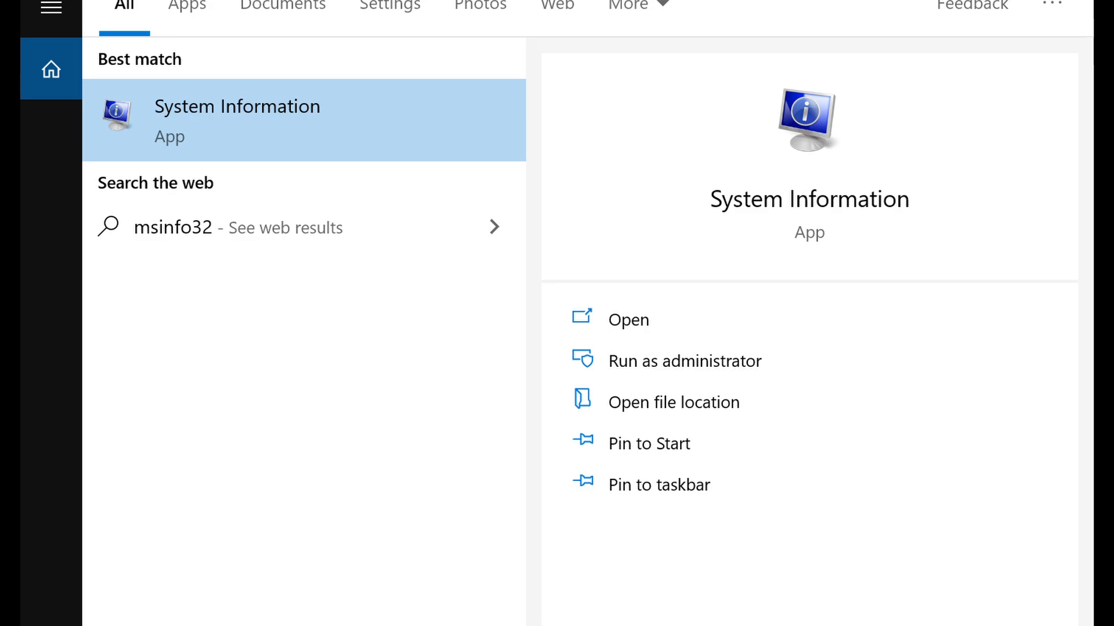
- Open System Information from the msinfo32 Best match result
click(237, 120)
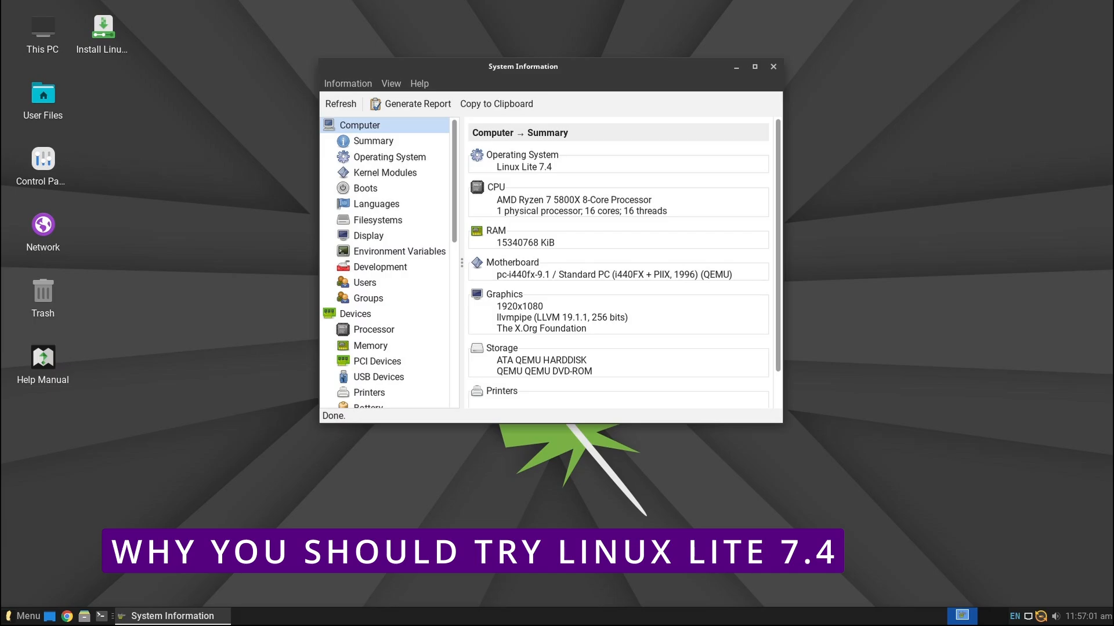
- Close System Information, dismiss Thunar's About box (version 4.18.8), and close Thunar
click(772, 67)
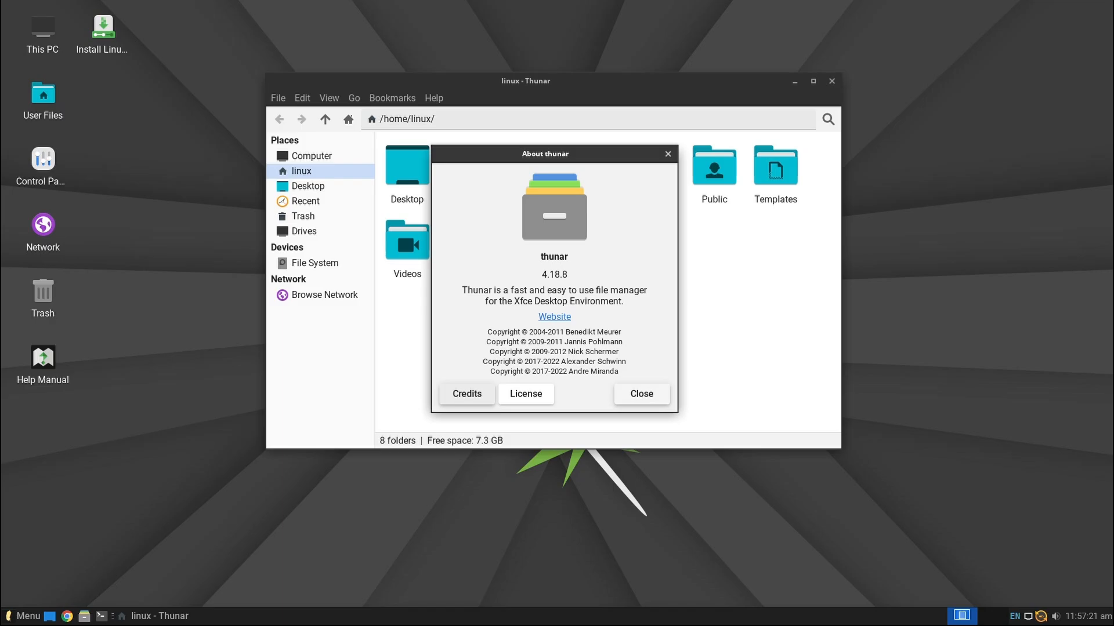
click(640, 395)
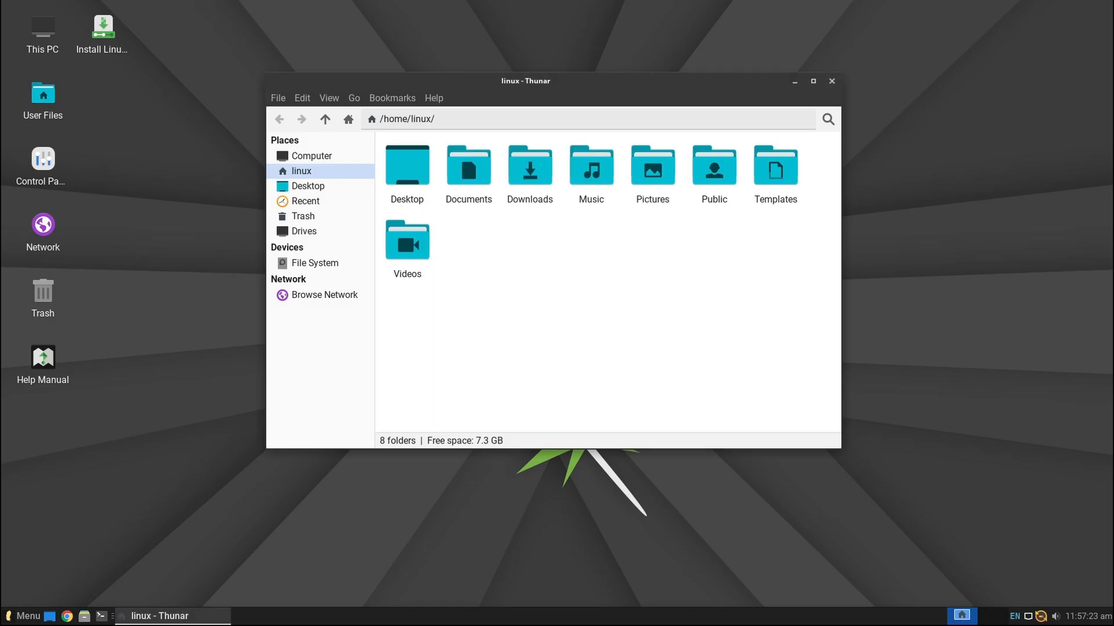
click(830, 81)
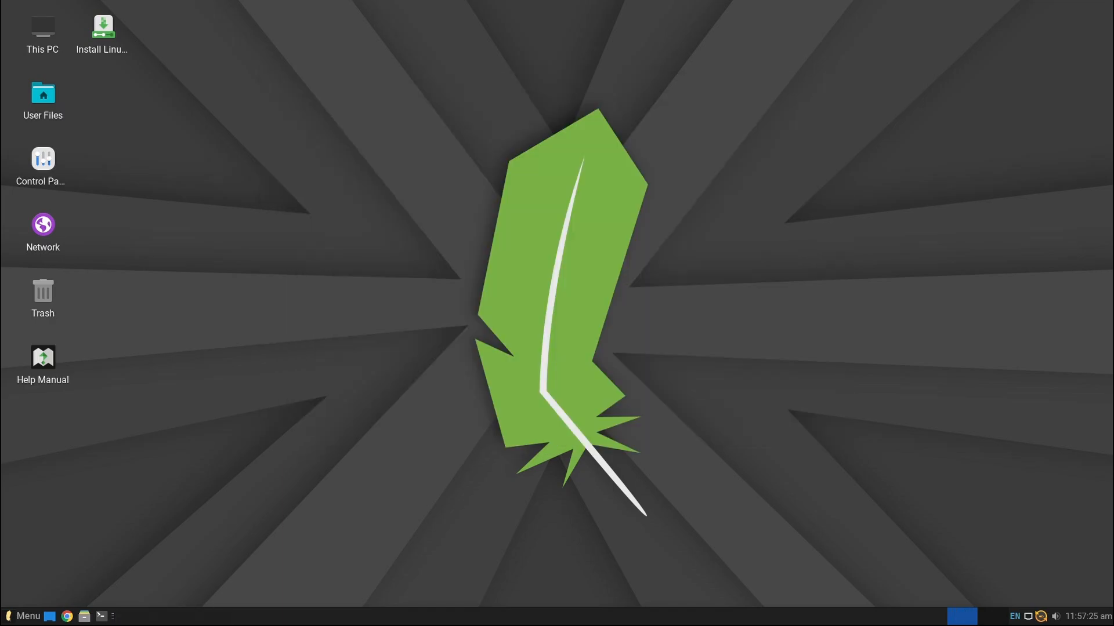
- Launch HiDPI Settings from the Whisker Menu's All Applications list, reporting 96 DPI
click(22, 616)
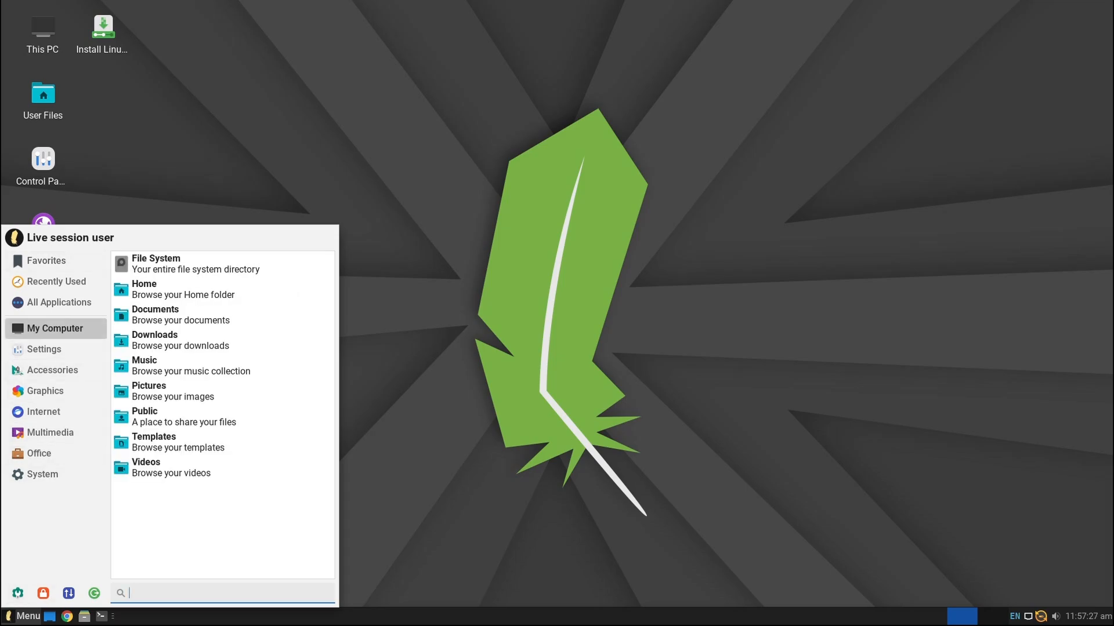
click(55, 302)
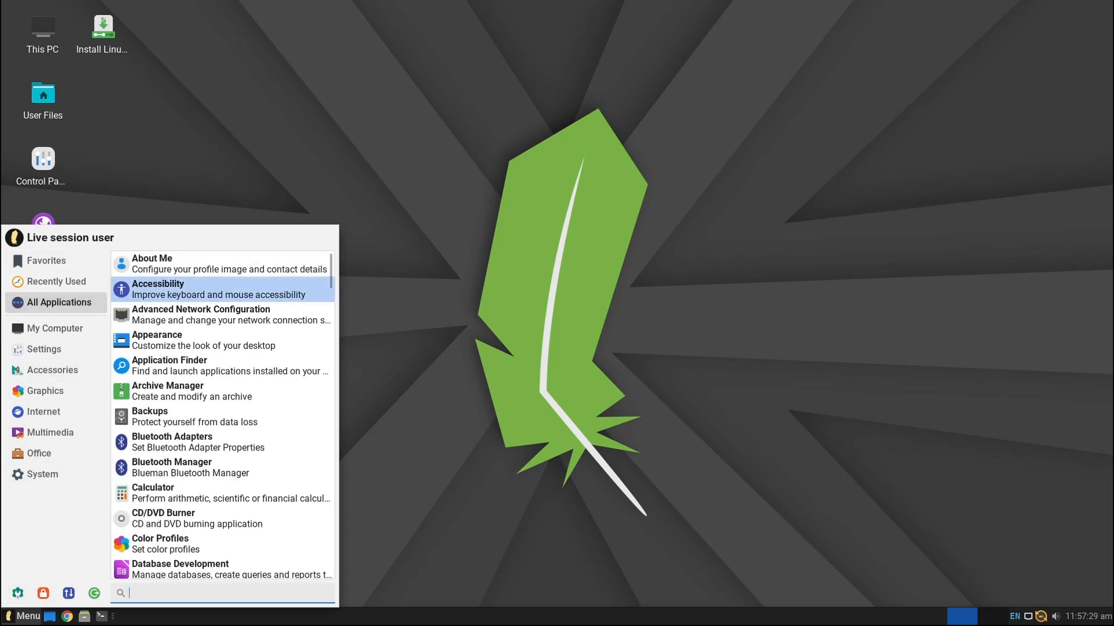
scroll(down, 3)
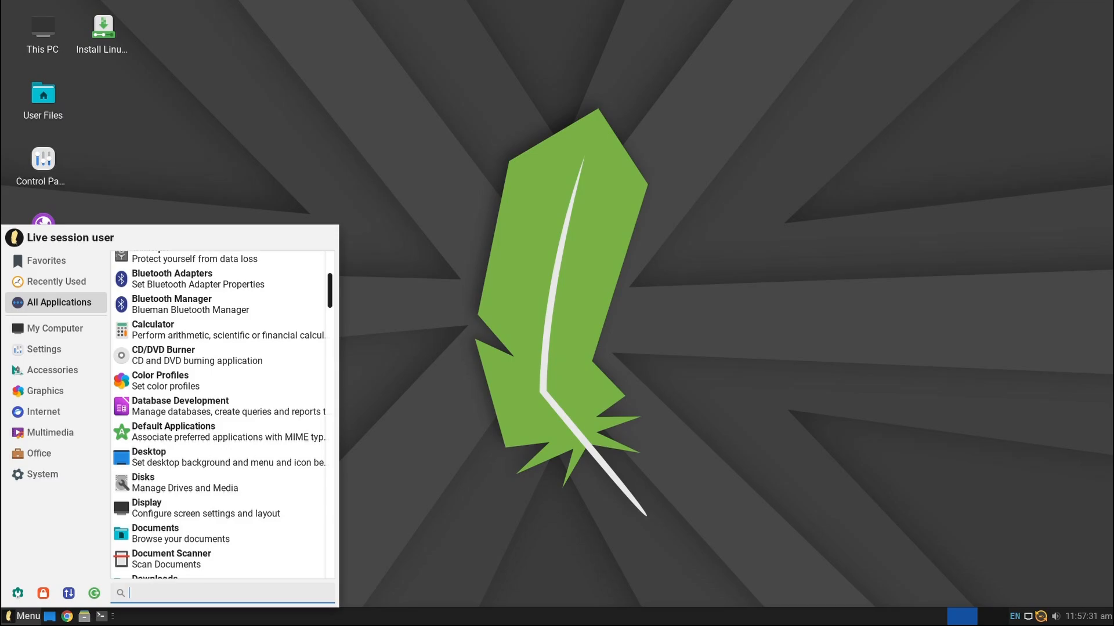
scroll(down, 3)
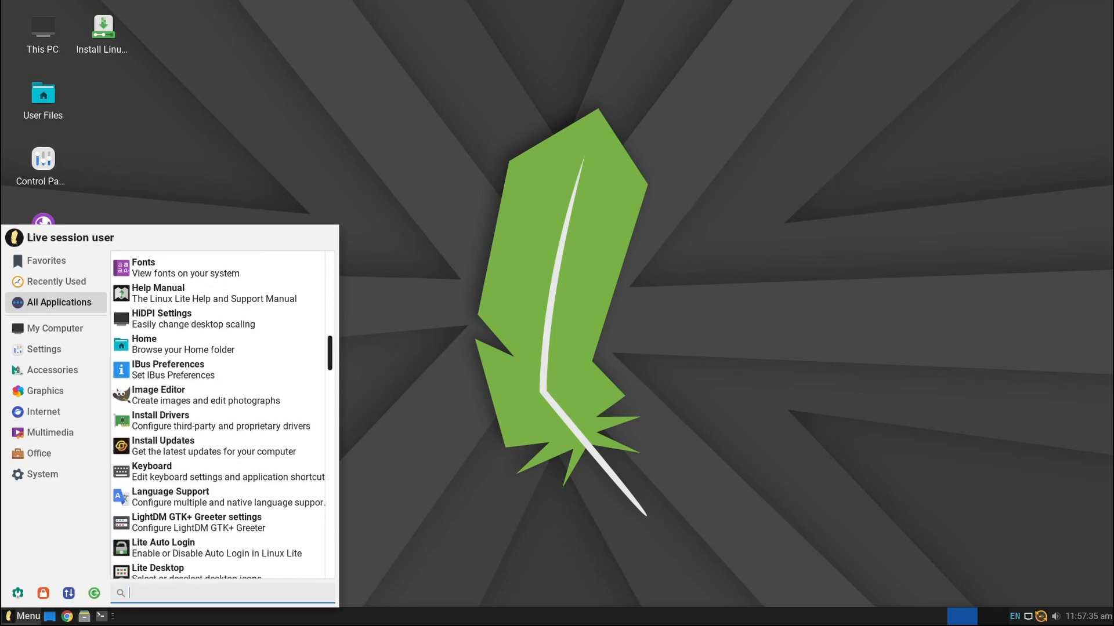
click(161, 318)
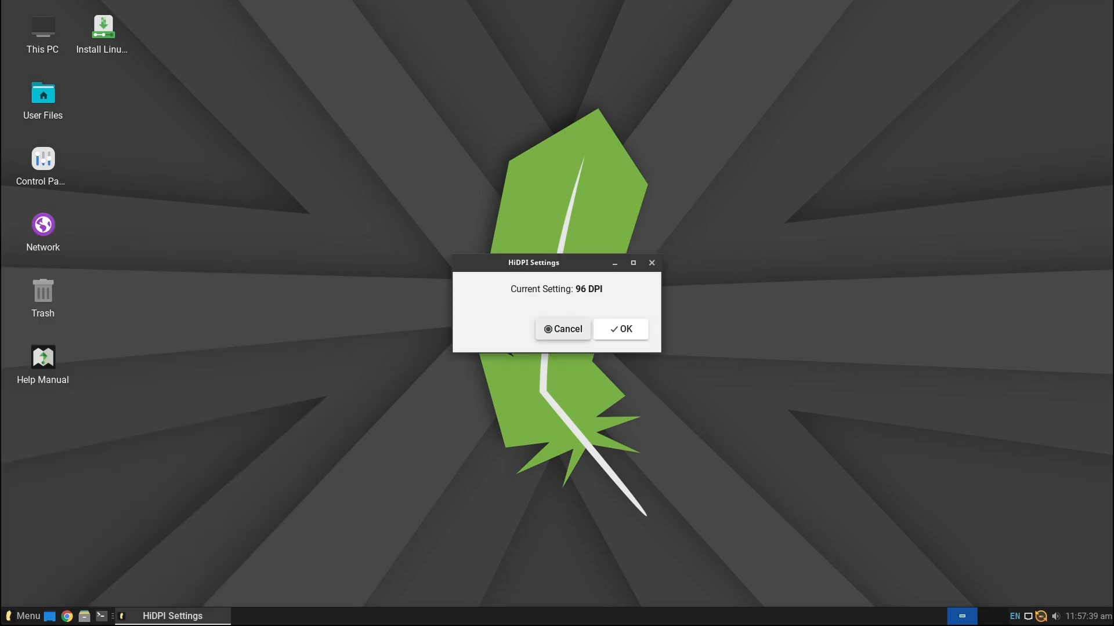
- Acknowledge the 96 DPI notice, leave HiDPI scaling unchanged, and open the Desktop wallpaper settings
click(619, 329)
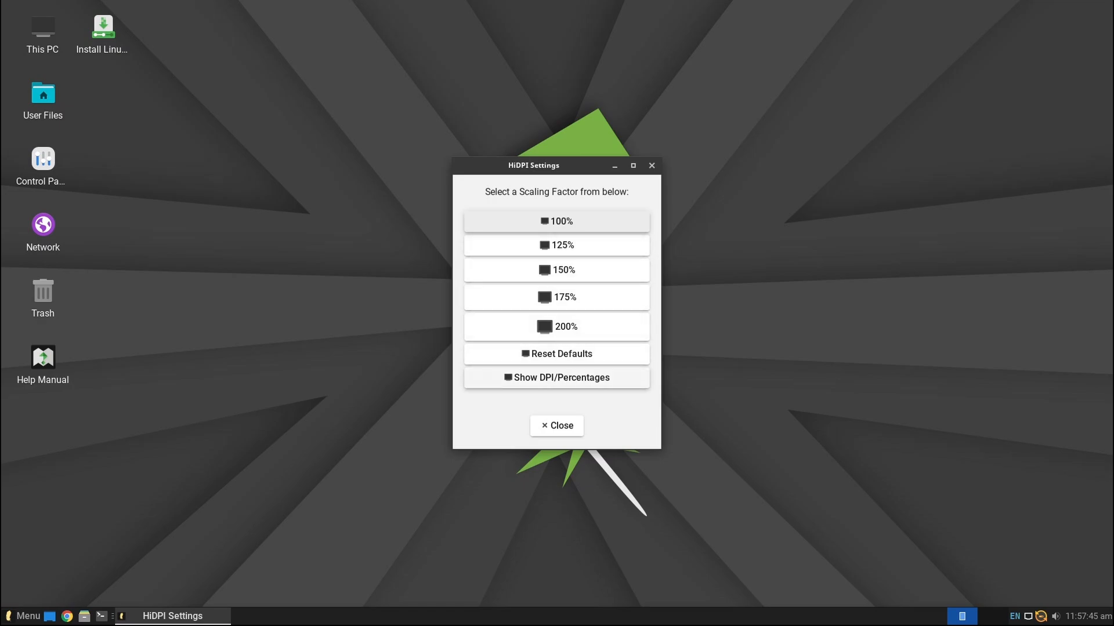
click(556, 425)
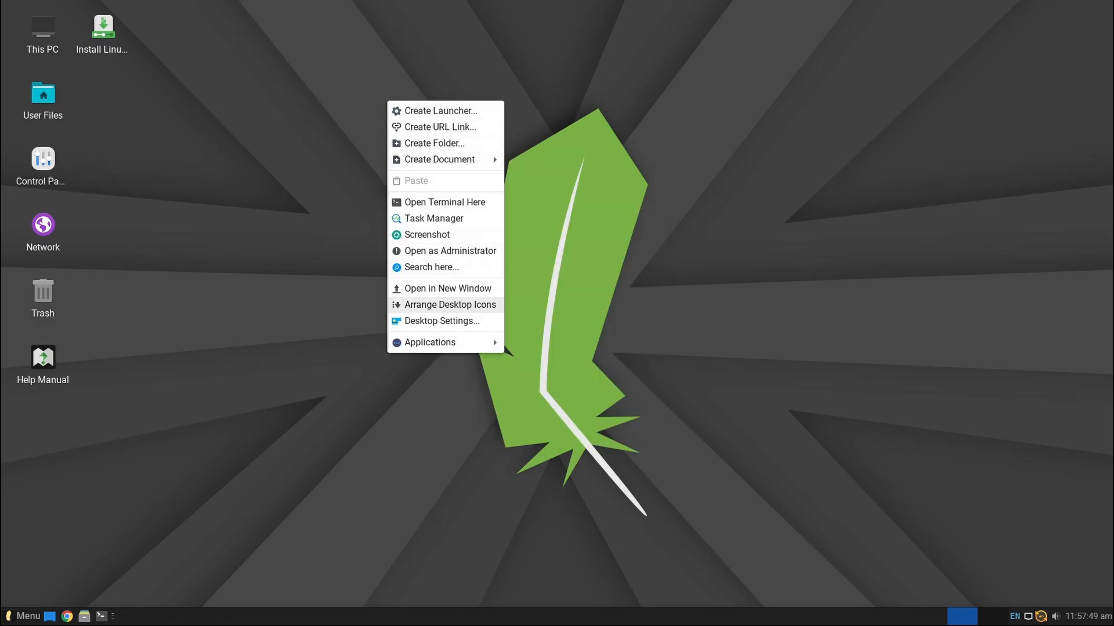
click(439, 320)
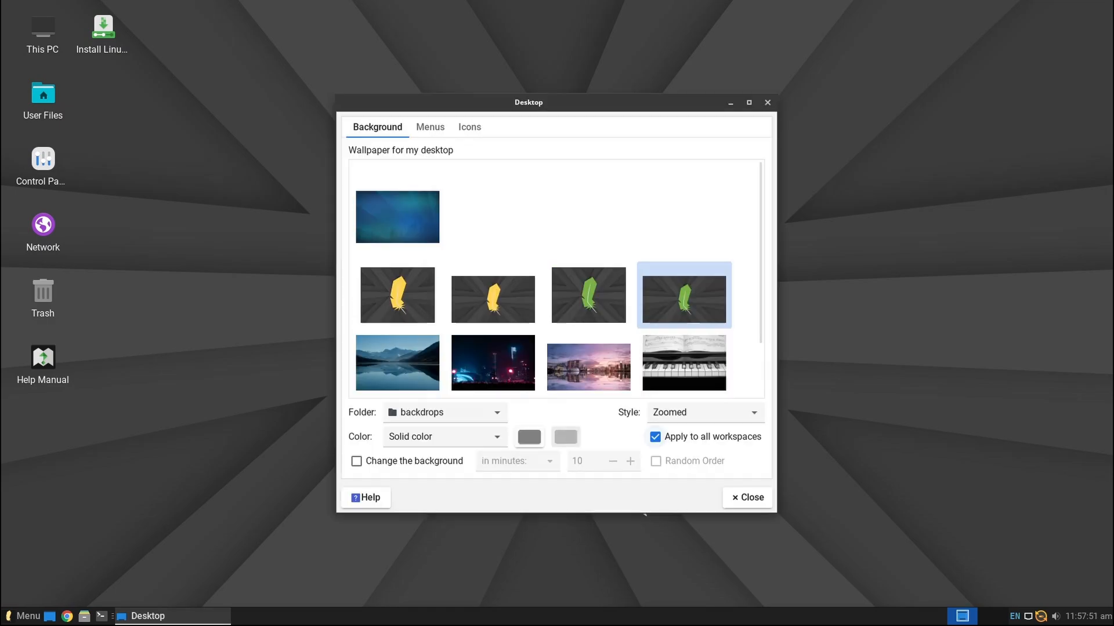